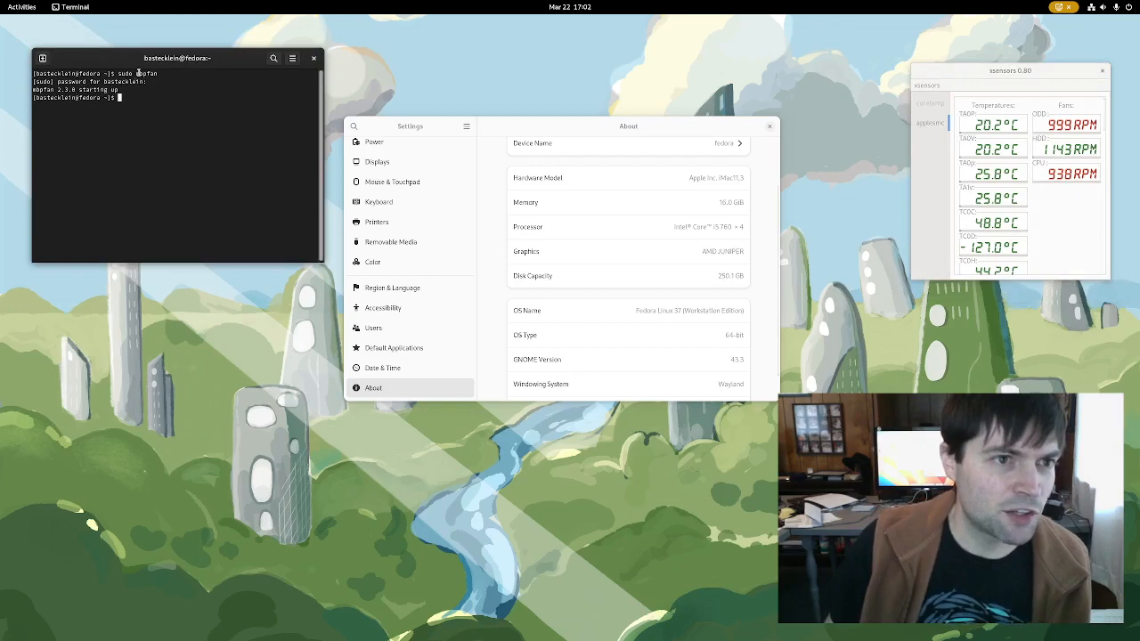
- Bring up GNOME Software's Explore page showing featured apps and Editor's Choice
left_click(19, 7)
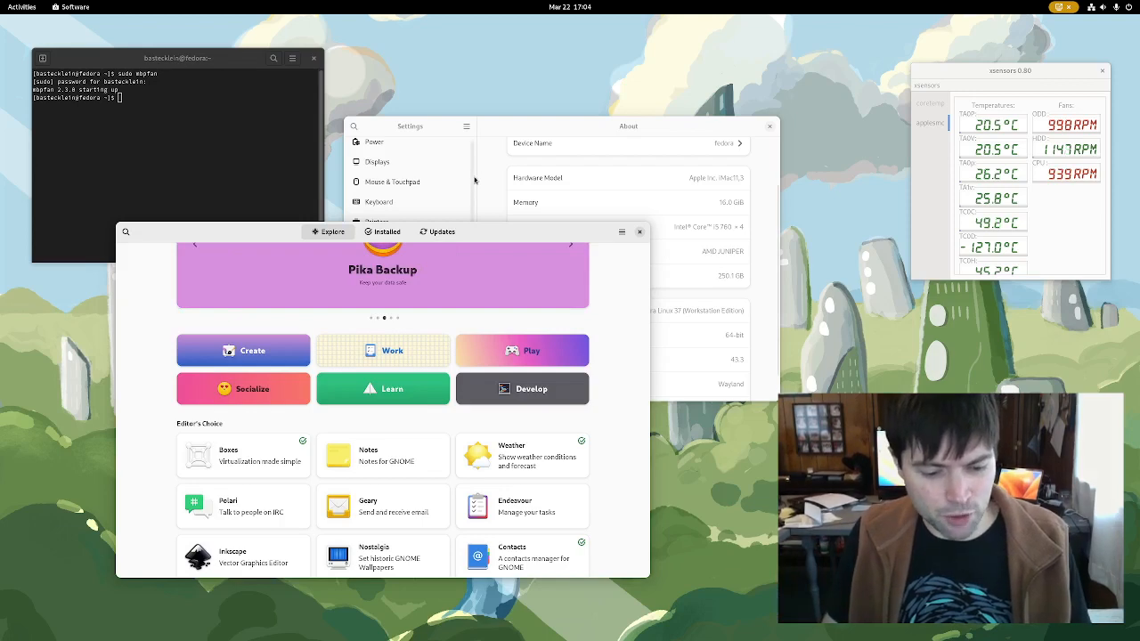
mouse_move(488, 123)
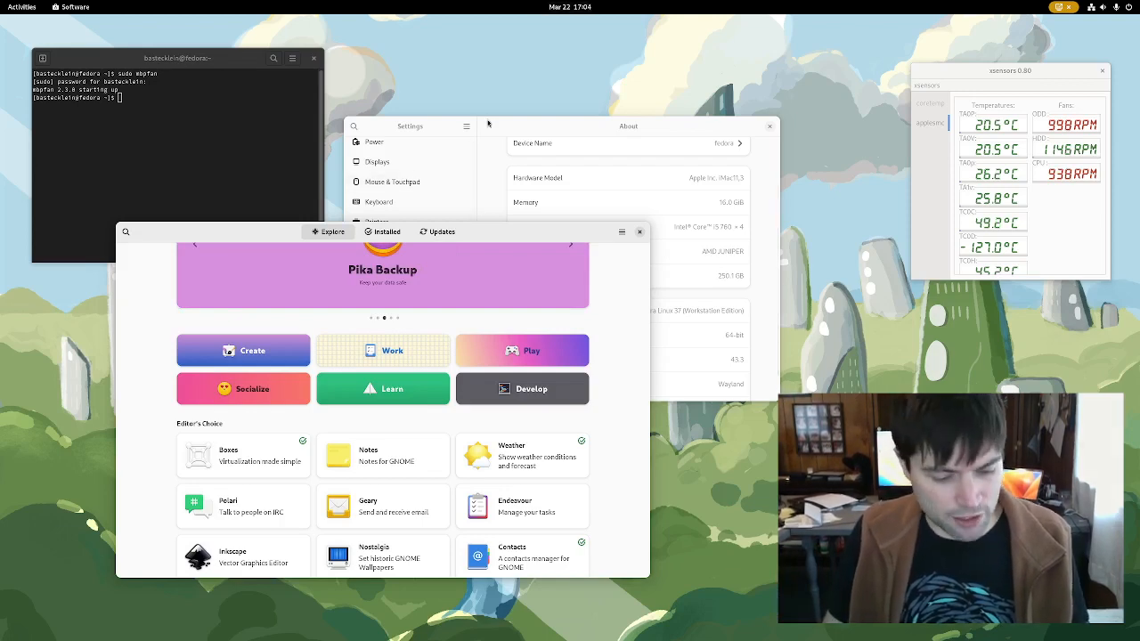